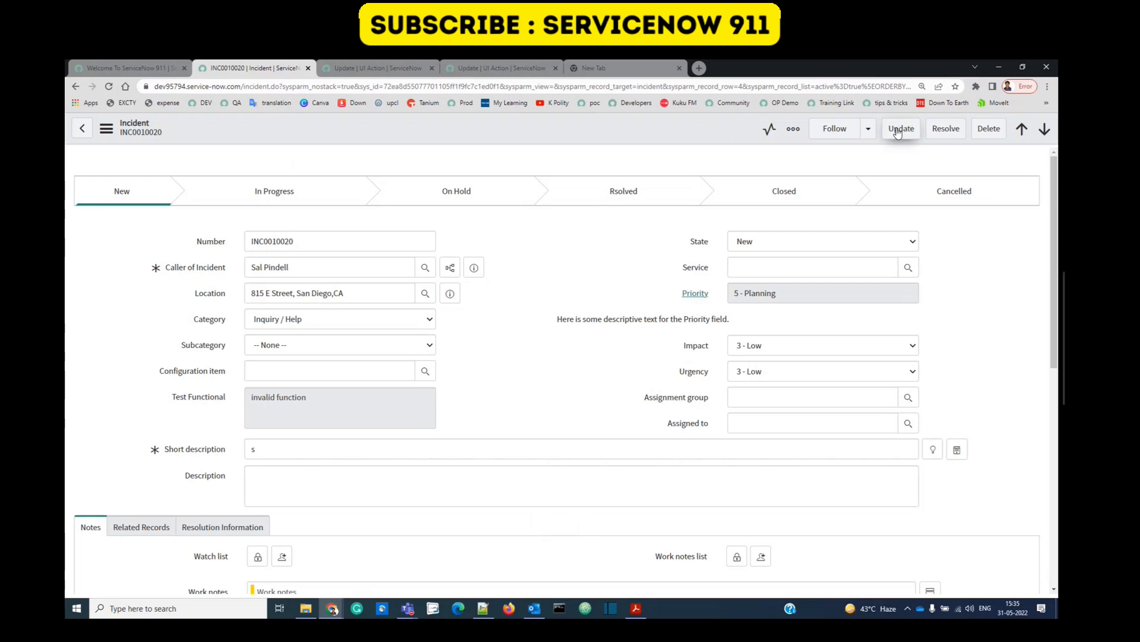
mouse_move(913, 138)
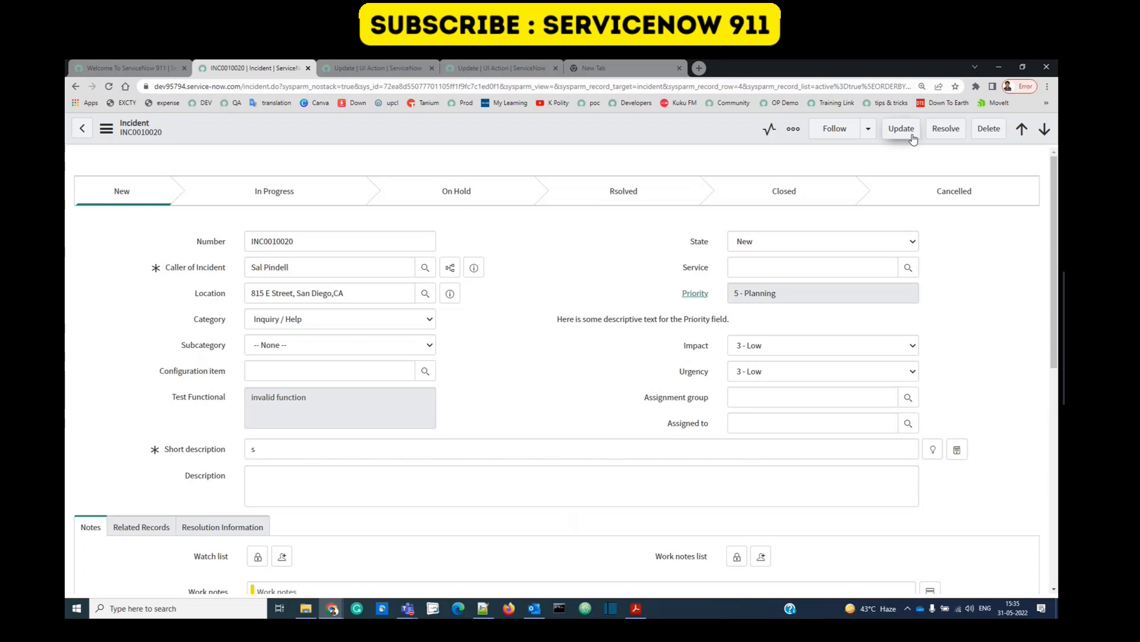
mouse_move(385, 67)
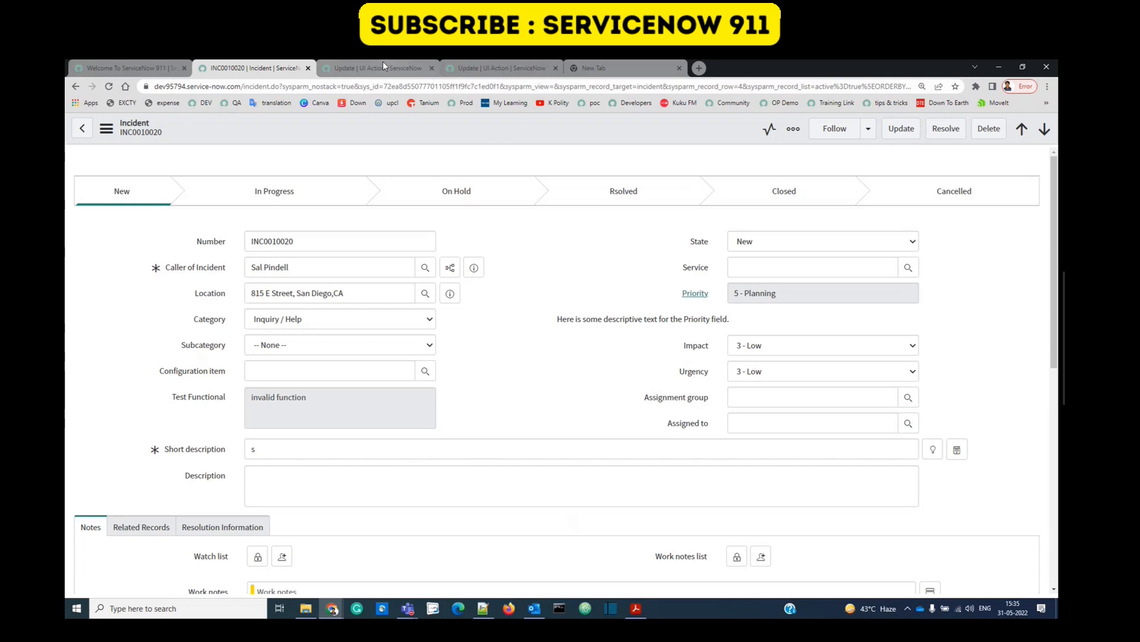
Open the incident-table Update UI action and mark it Active.
left_click(500, 68)
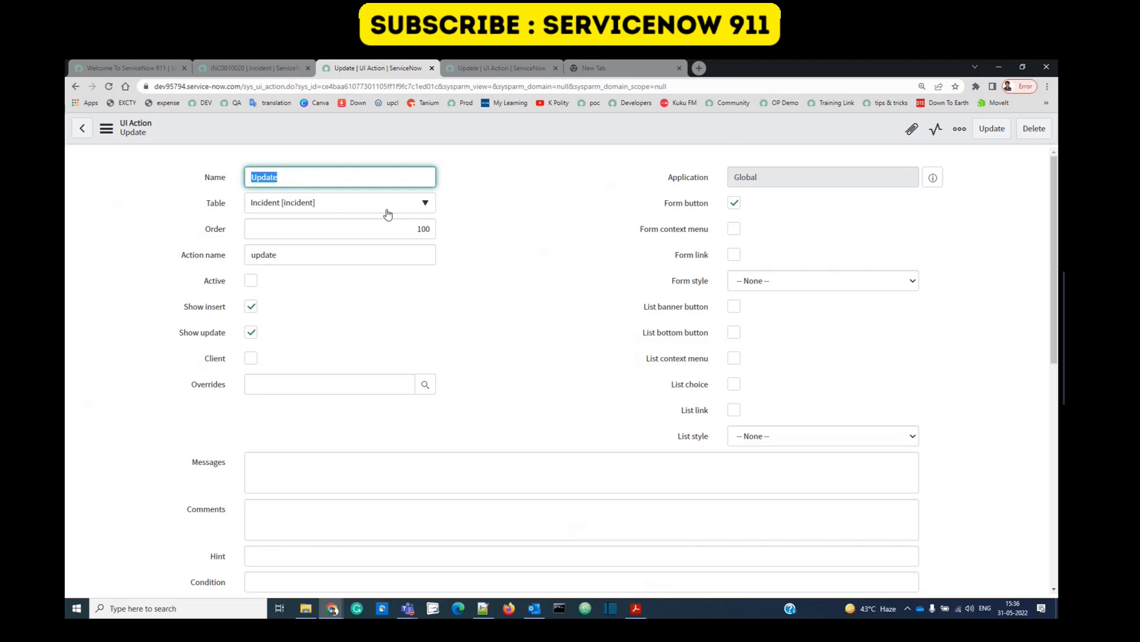
left_click(251, 281)
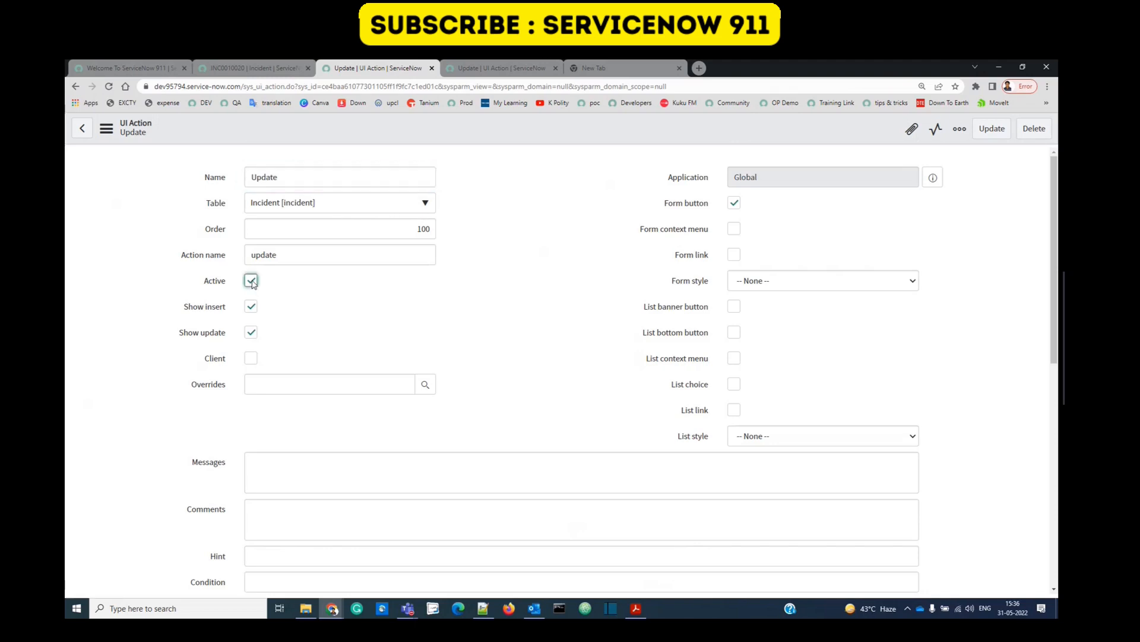
scroll("down", 3)
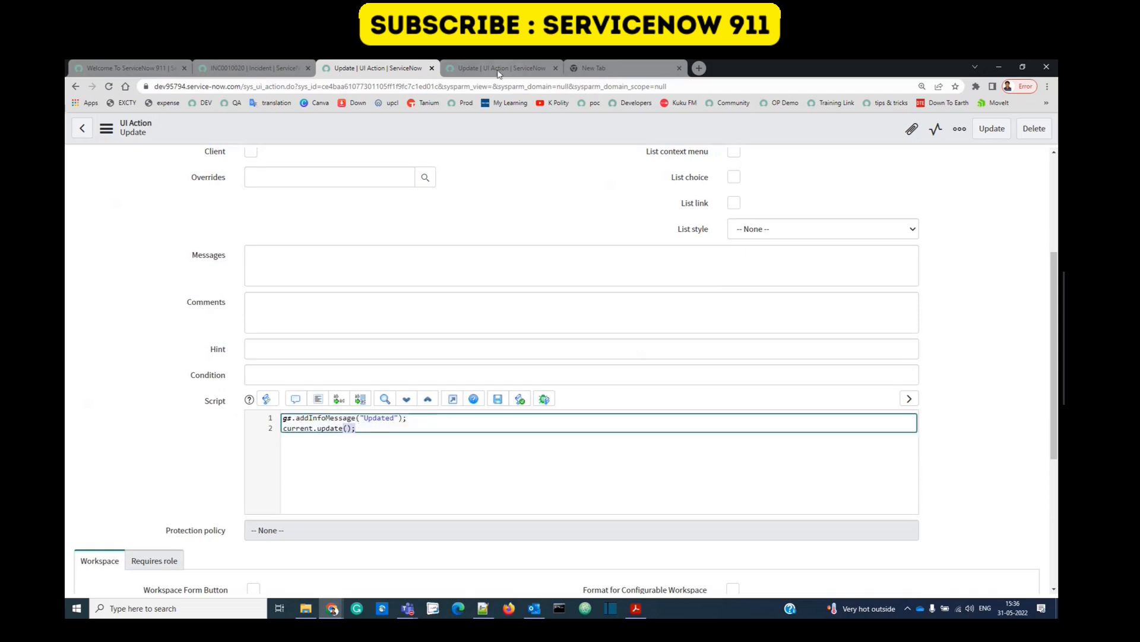
Compare with the global Update UI action, then save the activated incident-table action.
left_click(500, 68)
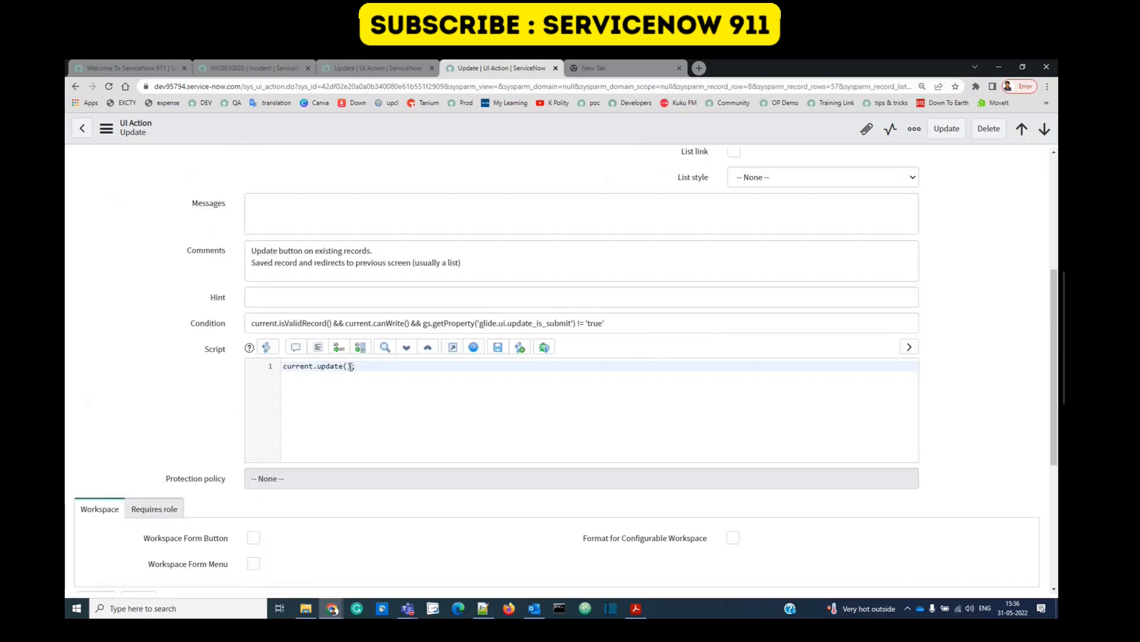
left_click(376, 68)
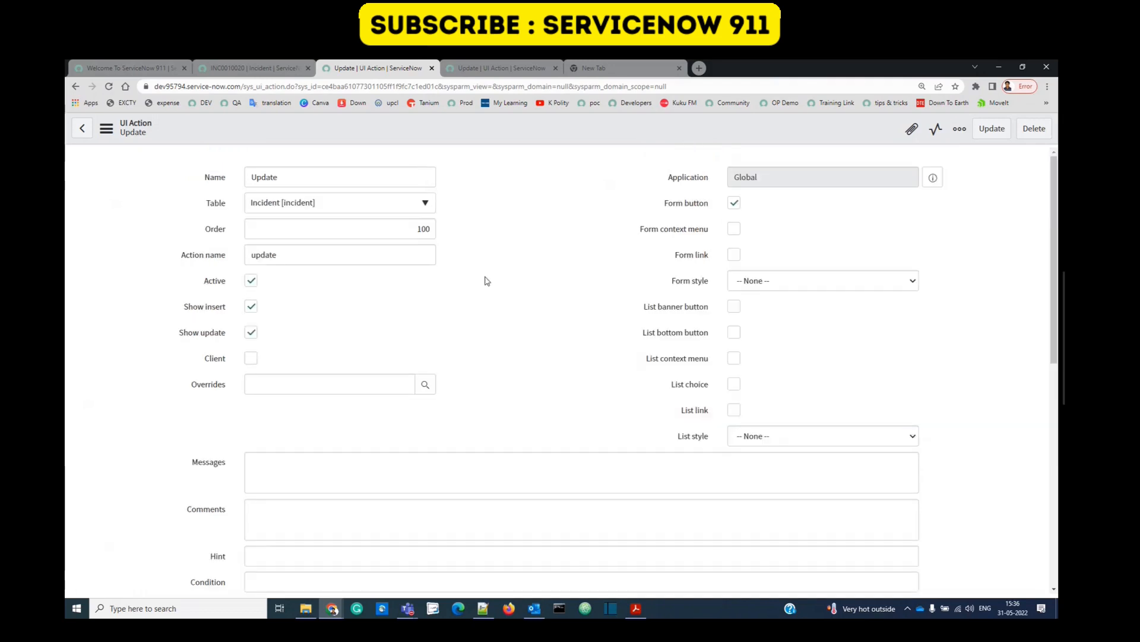
right_click(486, 281)
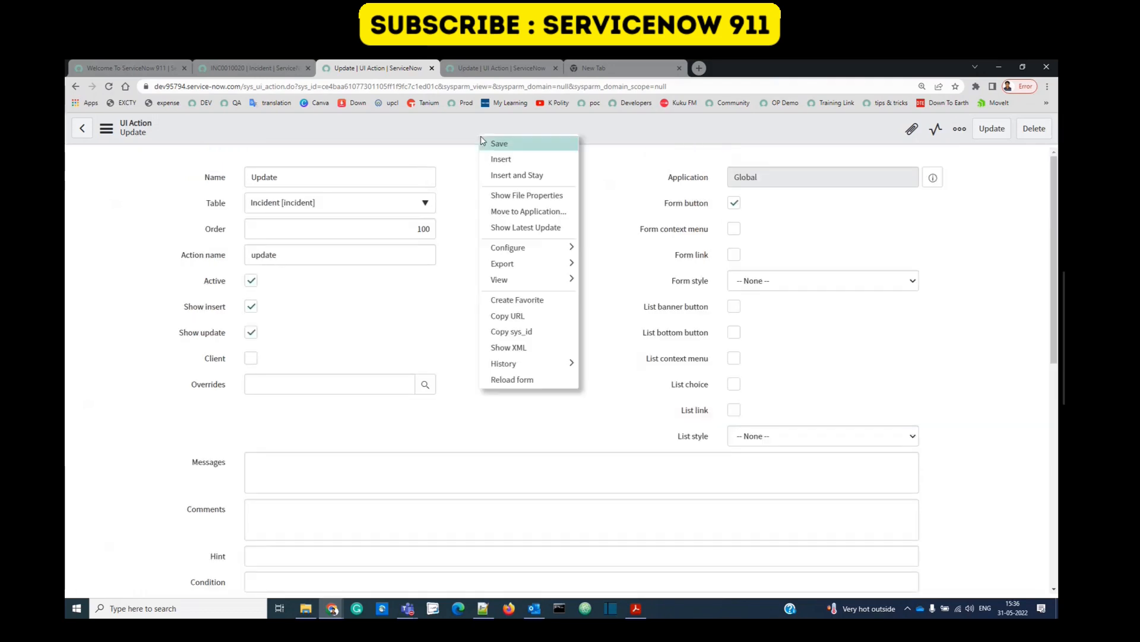
left_click(499, 143)
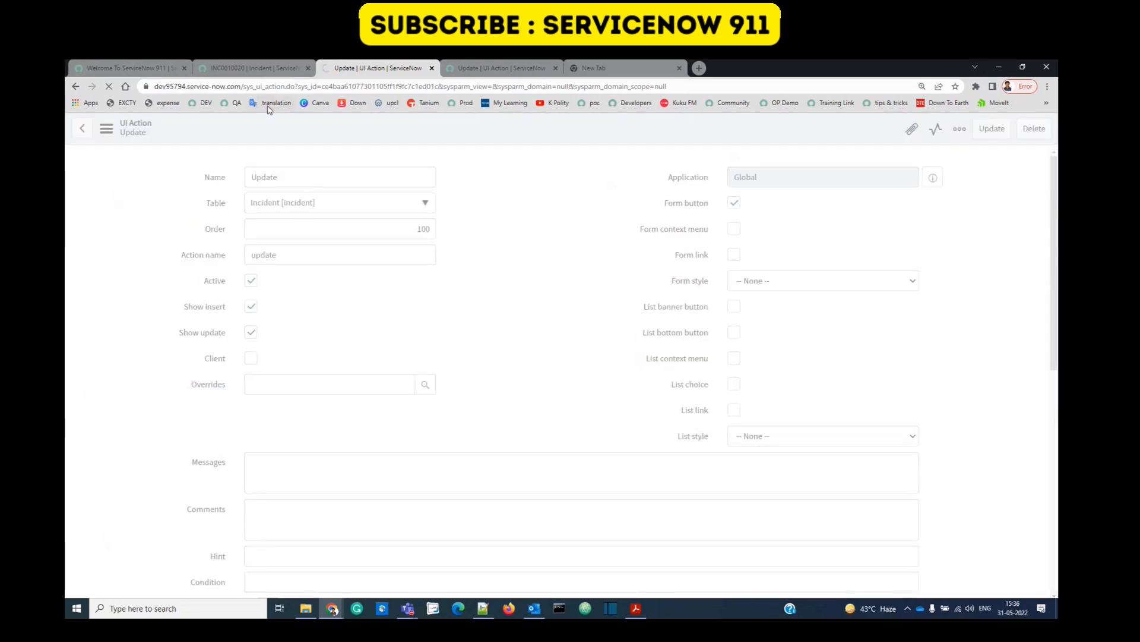
Reload incident INC0010020 to show both Update buttons.
left_click(252, 68)
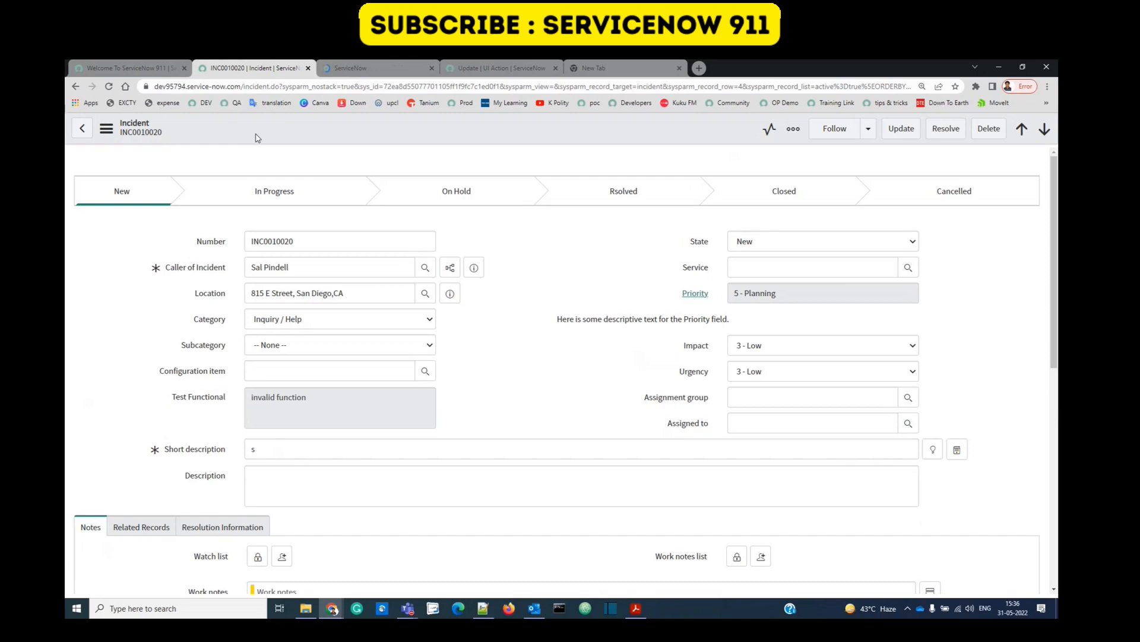
left_click(456, 190)
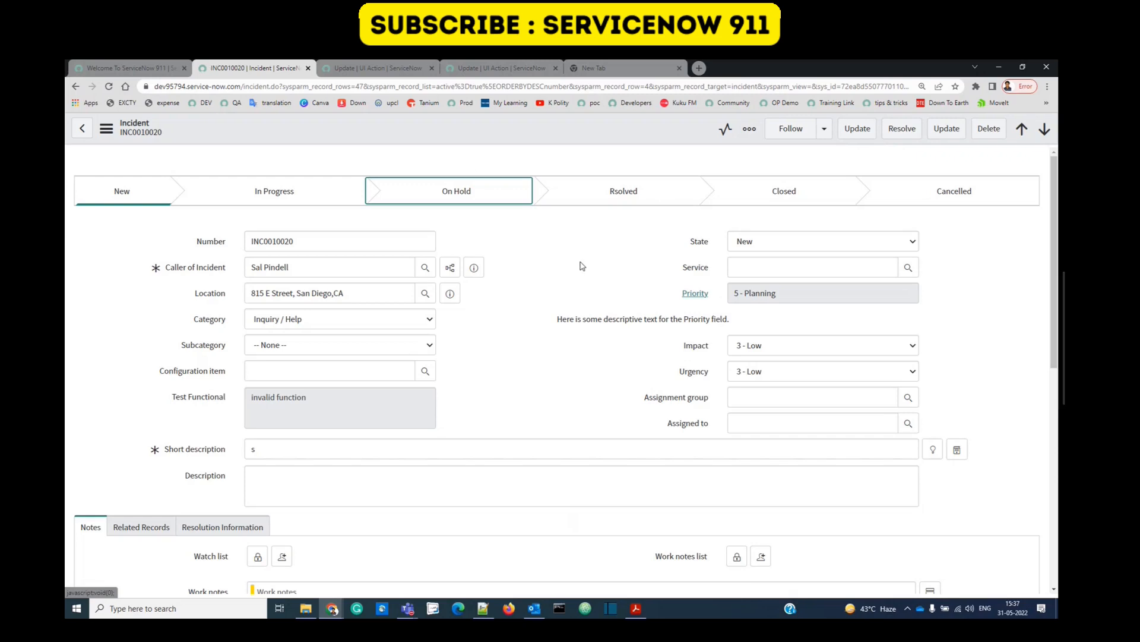
mouse_move(451, 159)
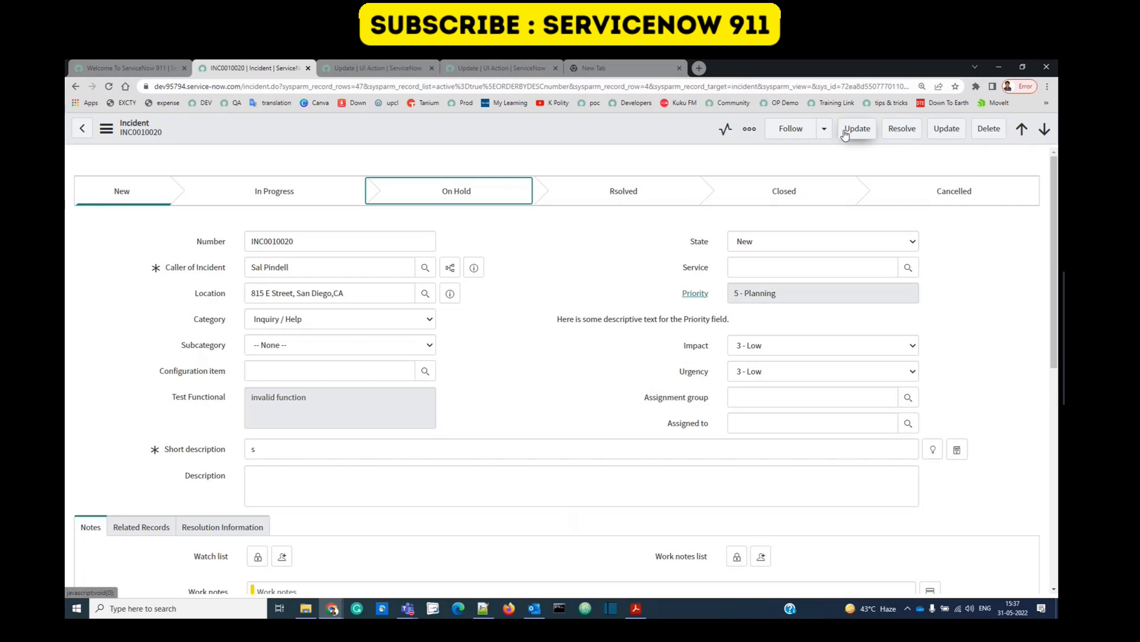
mouse_move(568, 561)
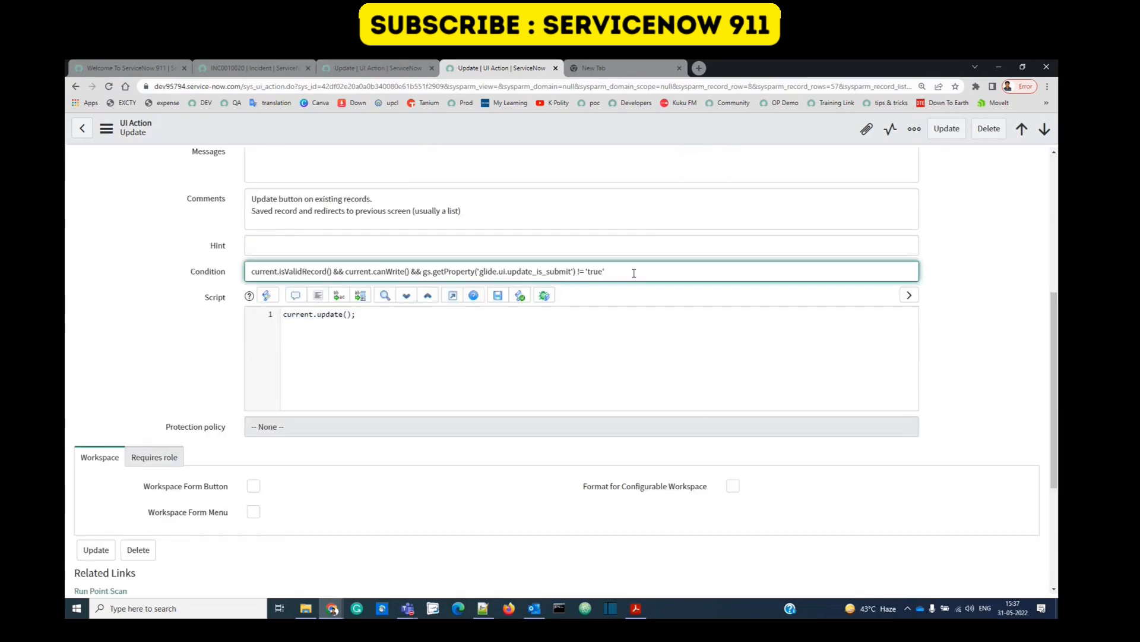
Append && current.getRecordClassName() !='incident' to the global Update action's Condition.
type("&& current.getRecordClassName() !='incident'")
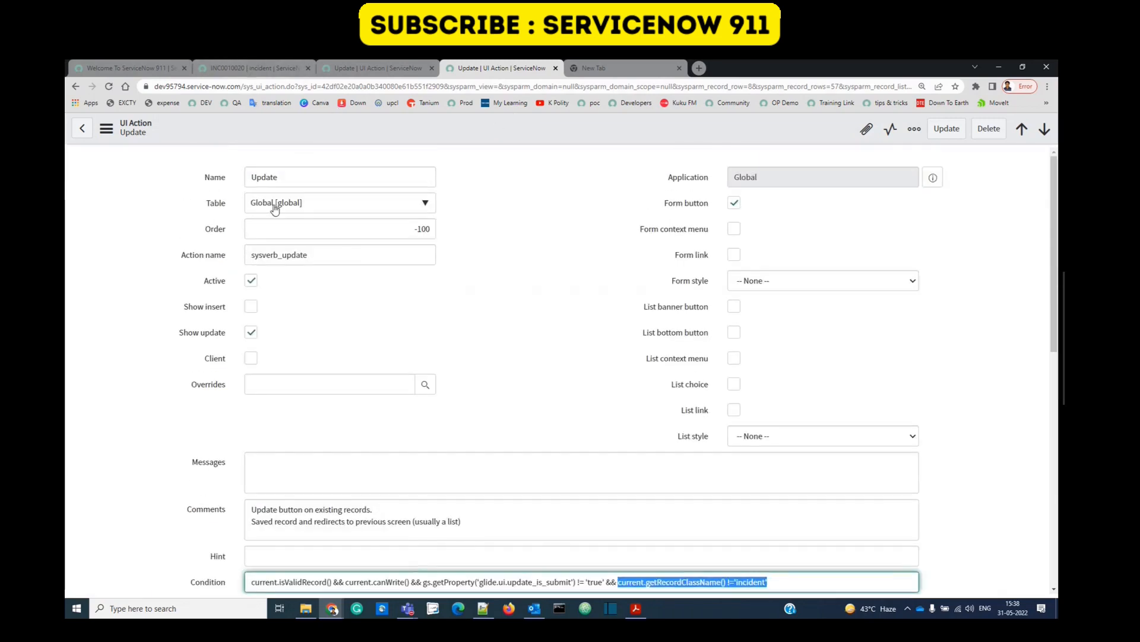
scroll("down", 3)
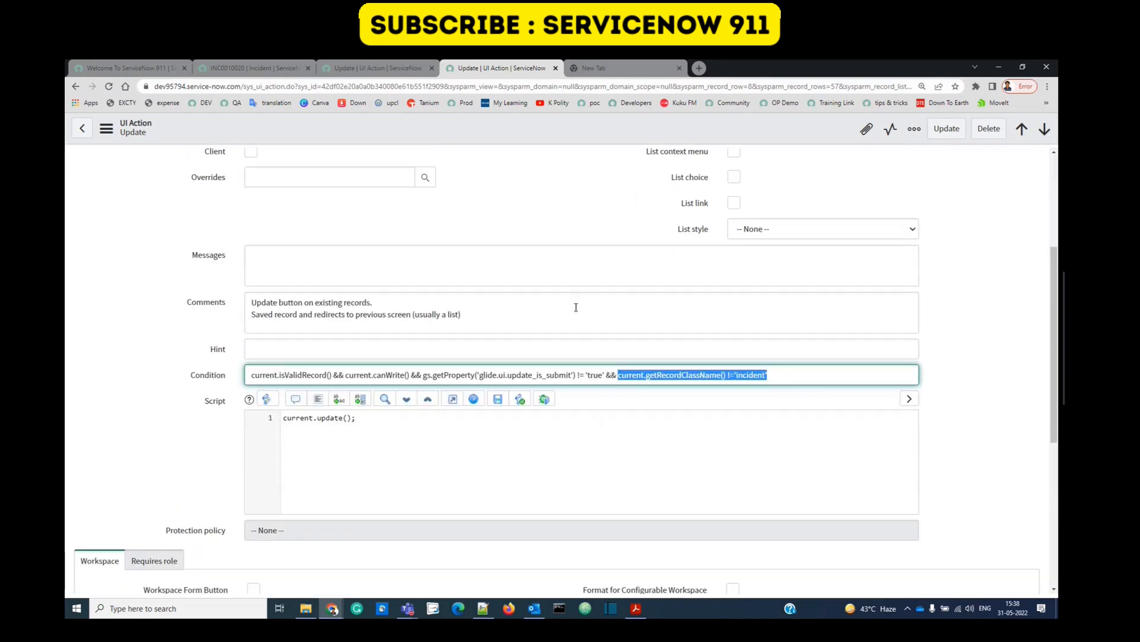
mouse_move(547, 139)
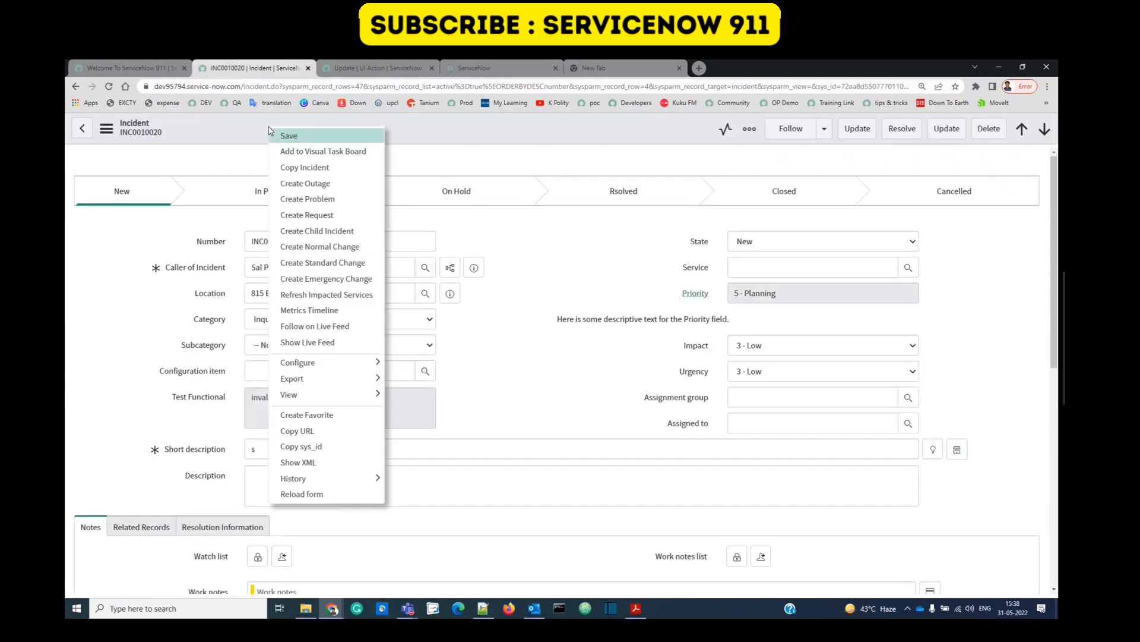
Reload the incident, set short description 'testing pupose', and submit with Update.
left_click(288, 136)
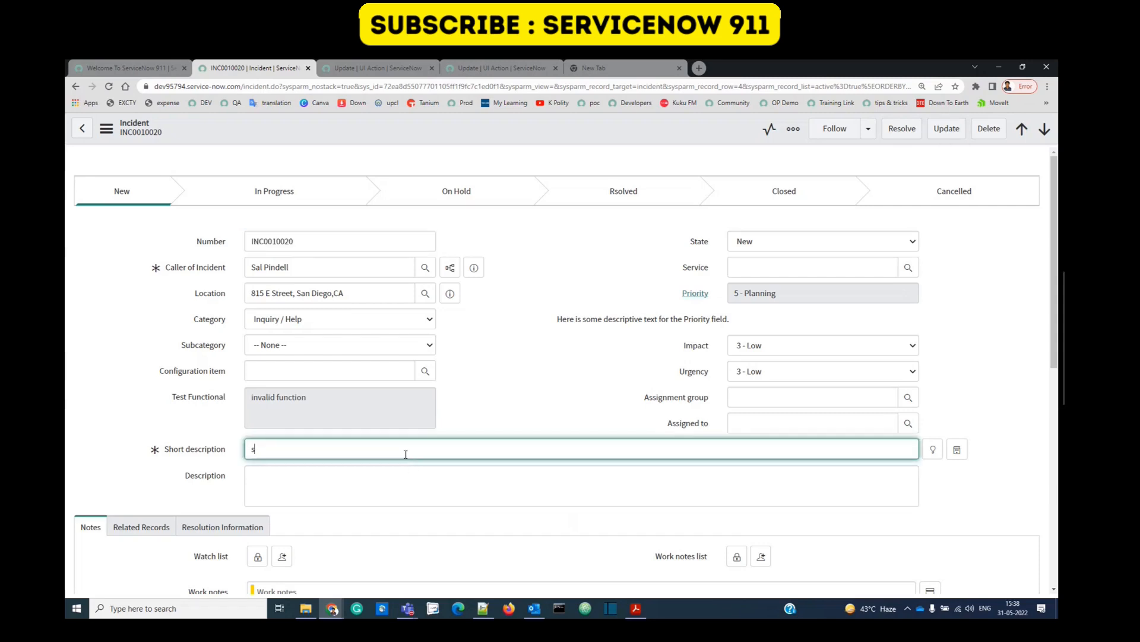
type("testing pupose")
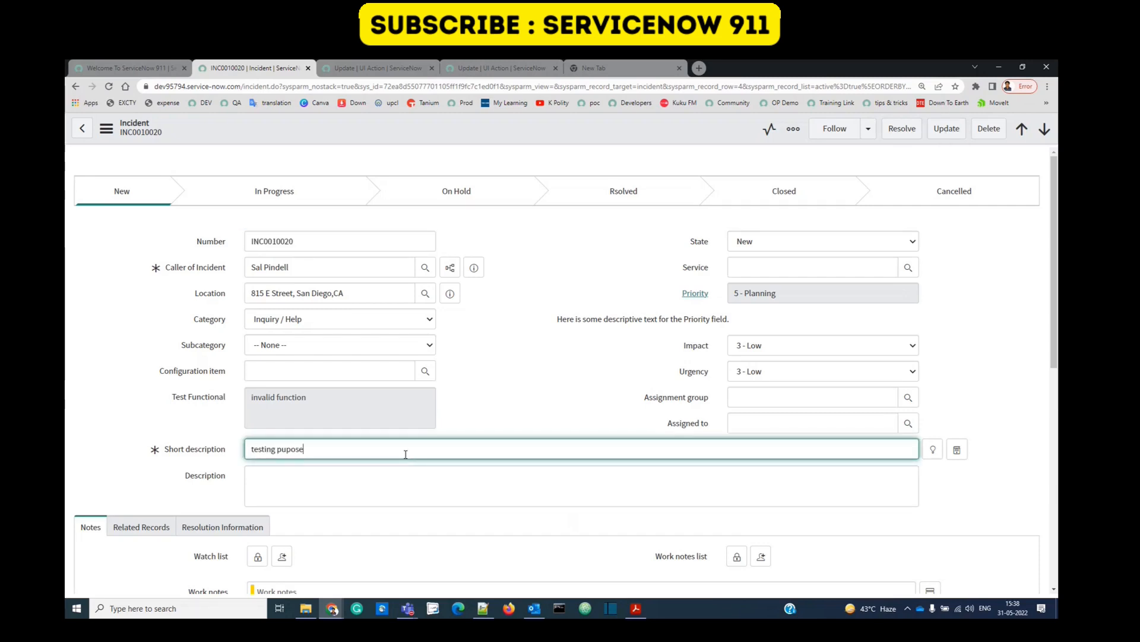
left_click(946, 129)
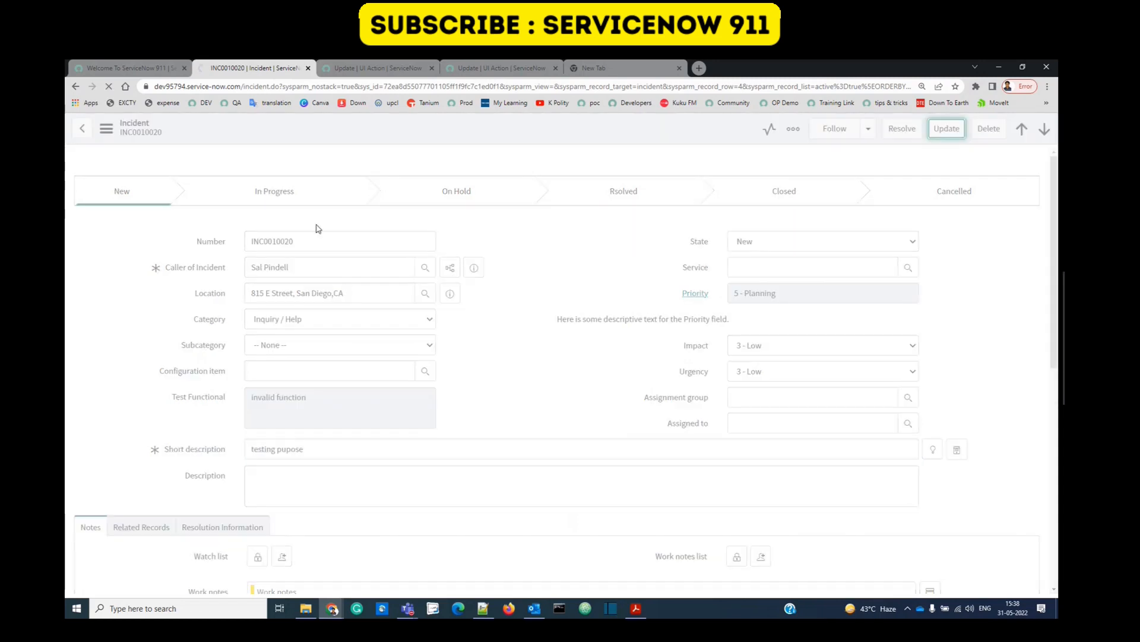